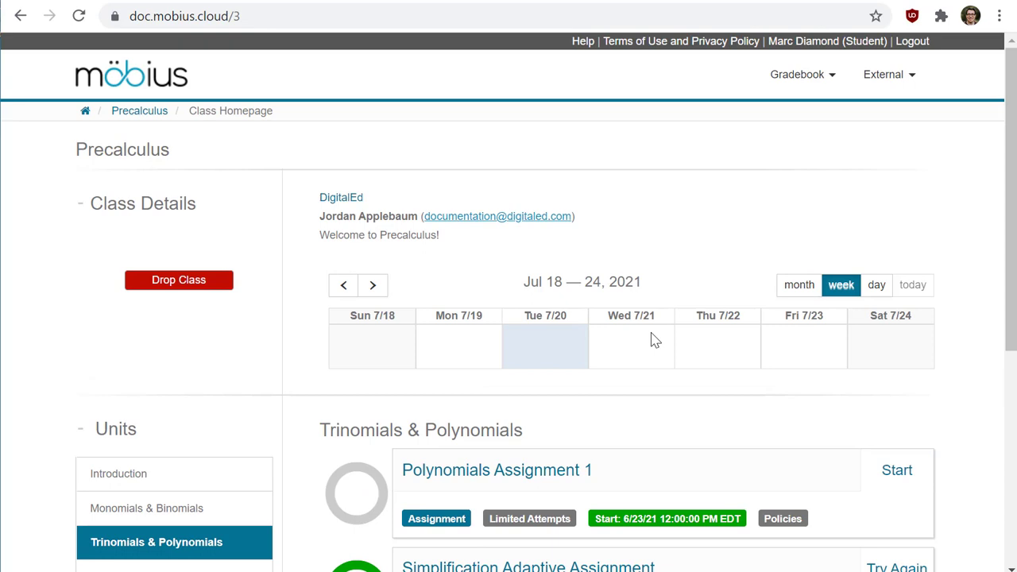
pyautogui.moveTo(185, 101)
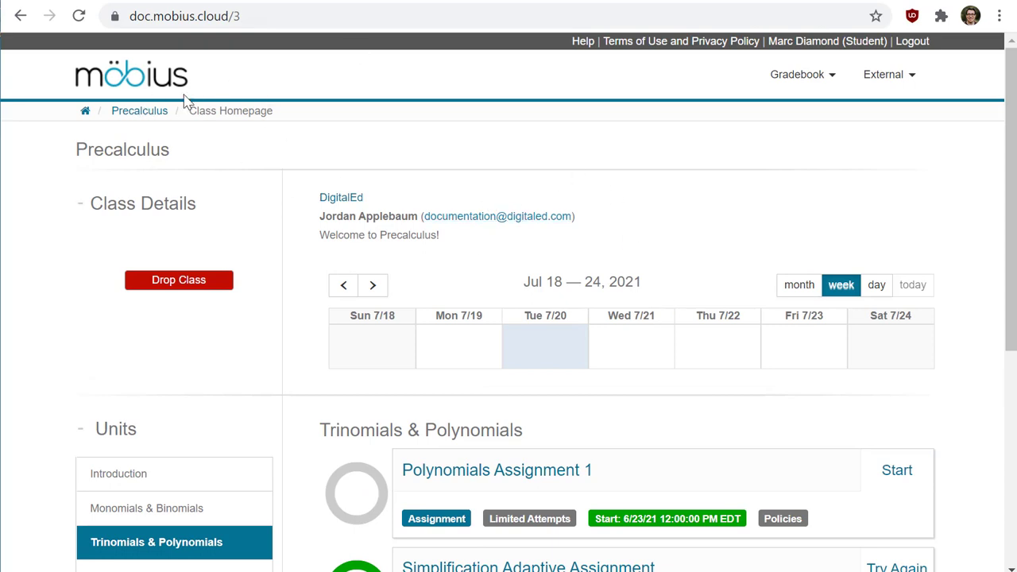
pyautogui.moveTo(305, 288)
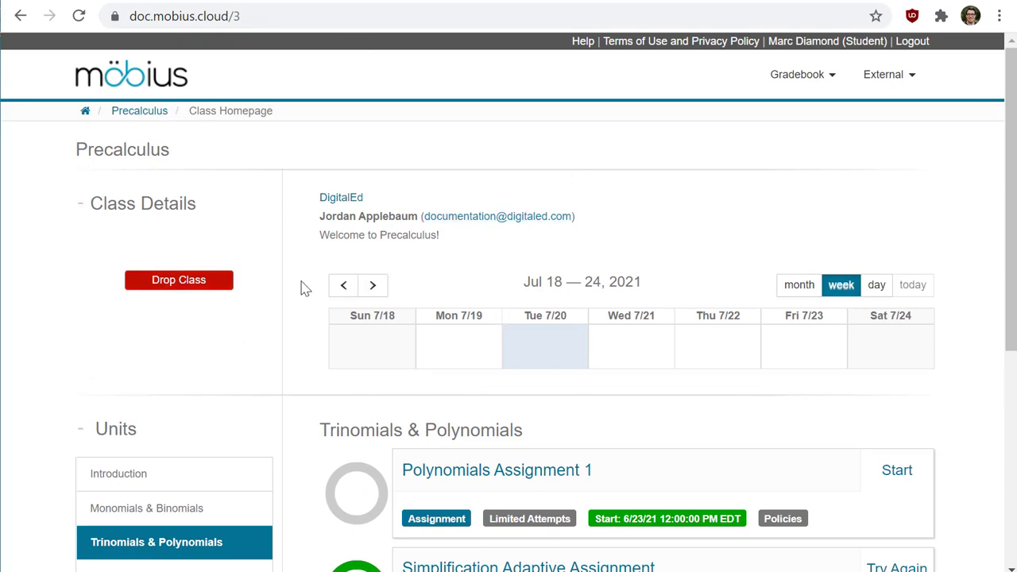
pyautogui.moveTo(310, 278)
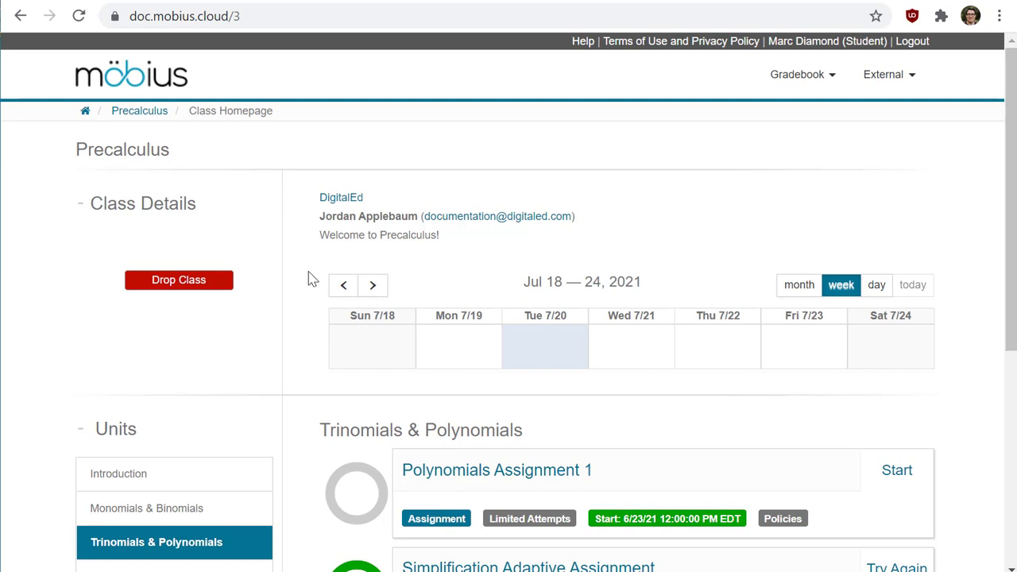
pyautogui.moveTo(331, 310)
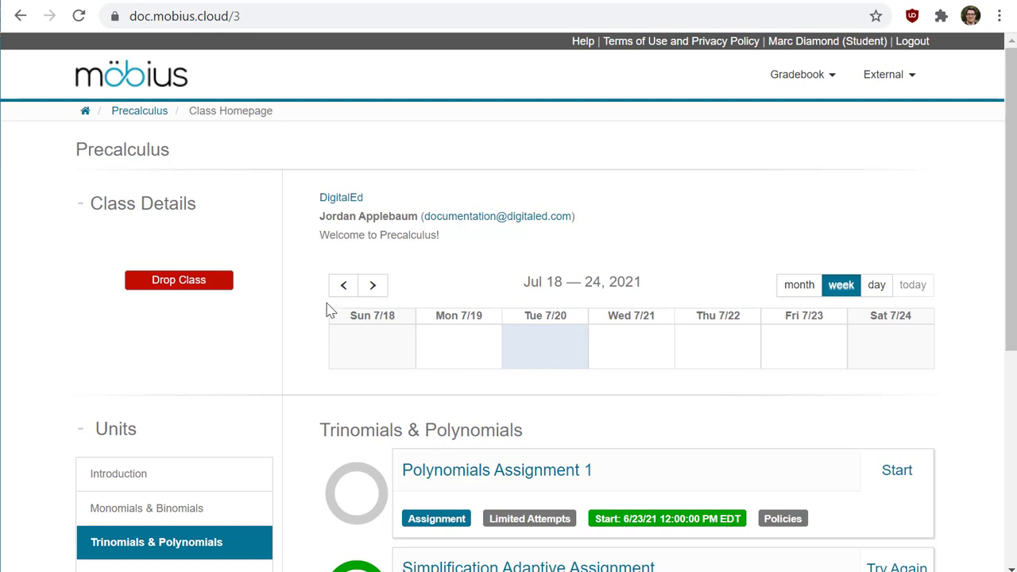
# - Scroll down the Precalculus homepage to reach the Units list and Monomials & Binomials assignments
pyautogui.scroll(-3)
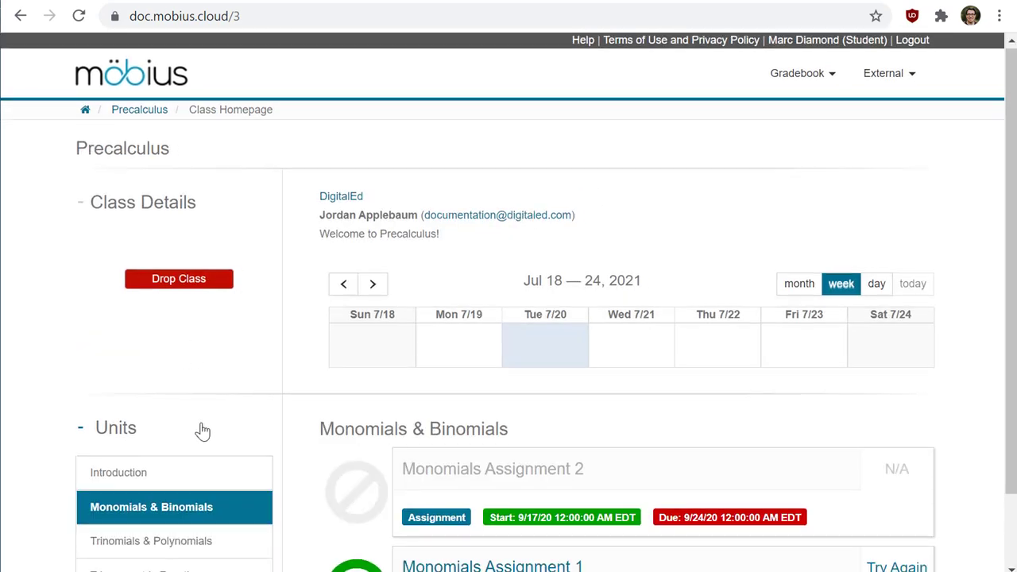
pyautogui.scroll(-3)
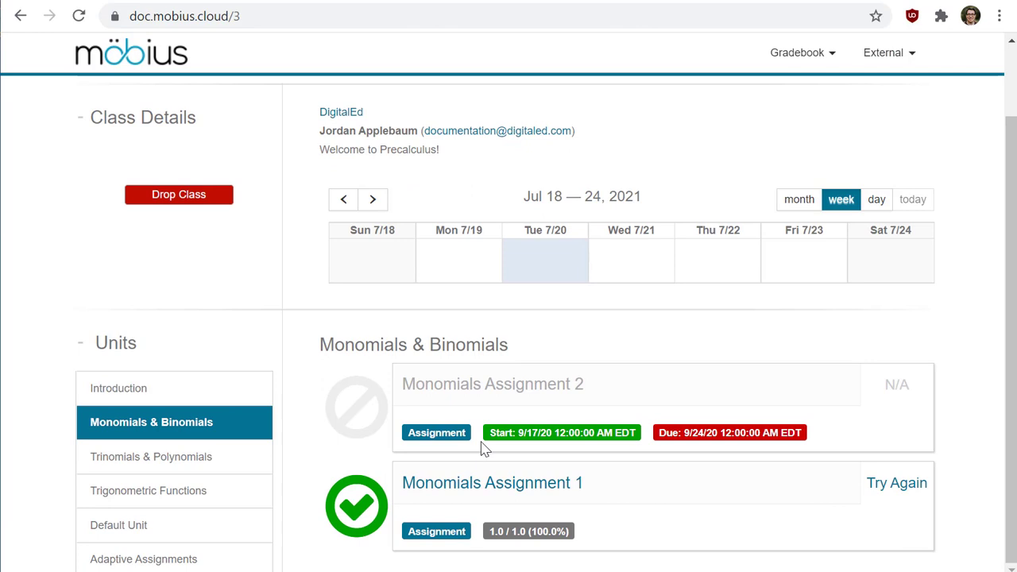
pyautogui.moveTo(525, 410)
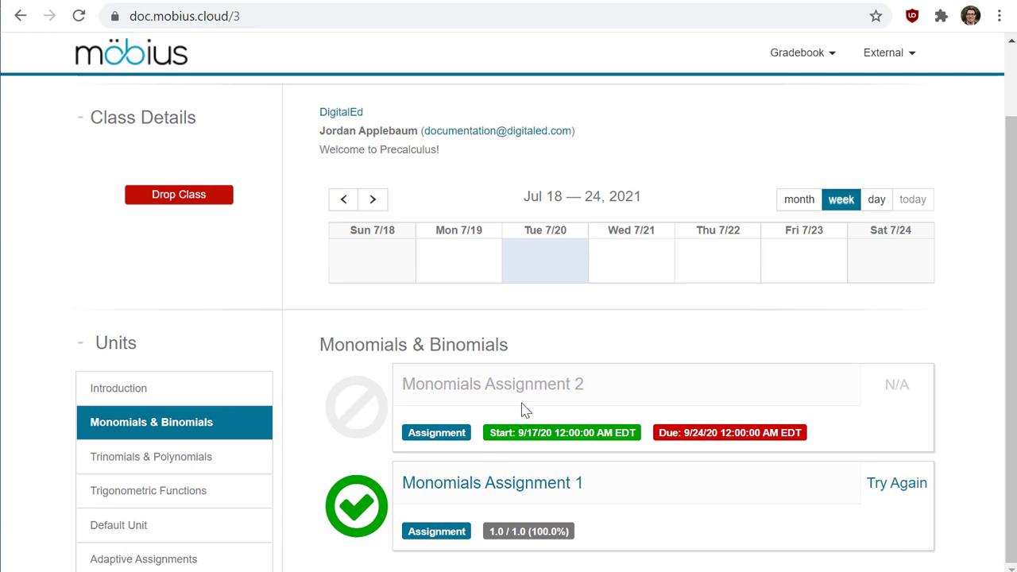
pyautogui.moveTo(148, 489)
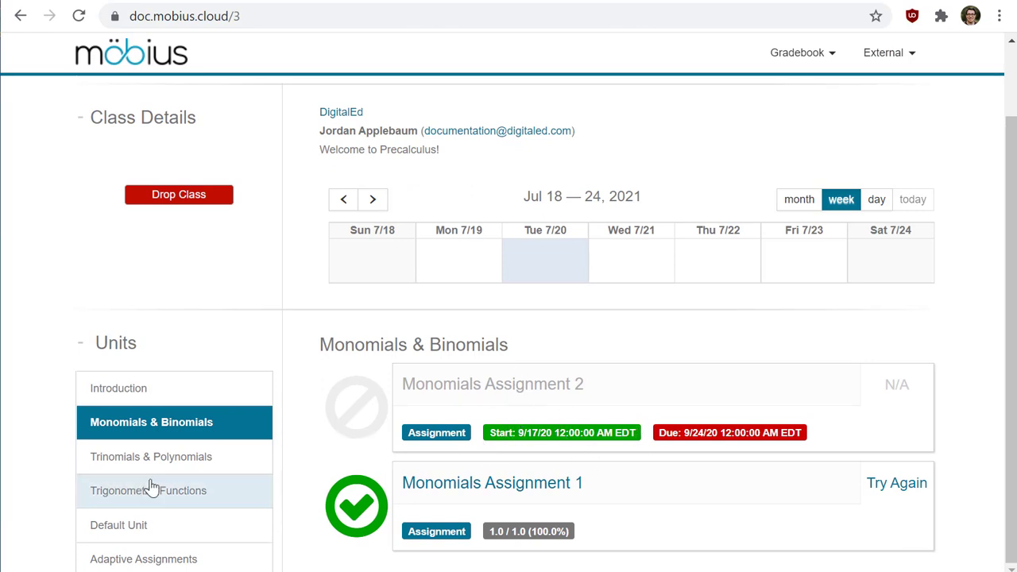
# - Show the Trinomials & Polynomials unit's four assignments with scores and dates
pyautogui.click(151, 456)
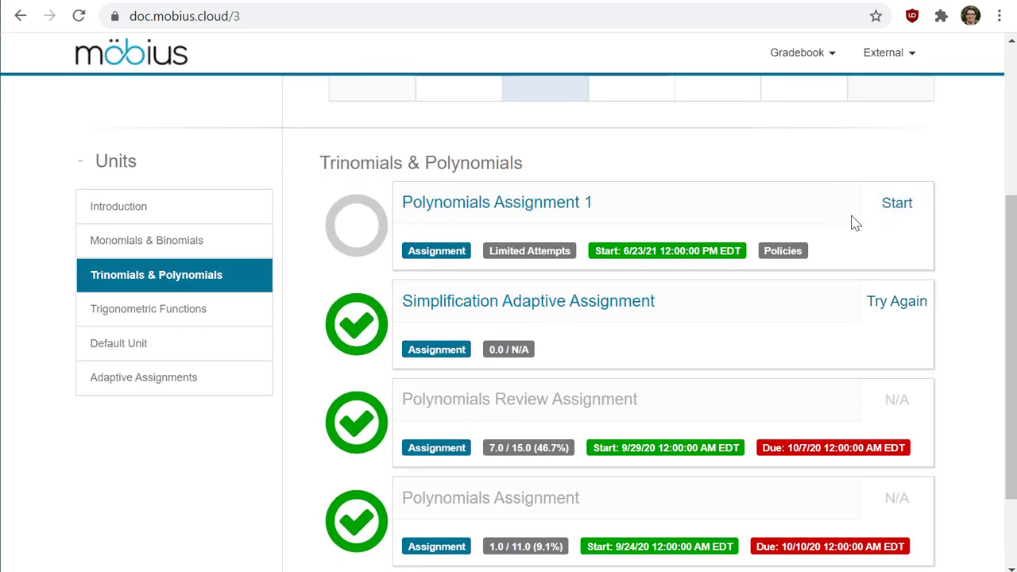
pyautogui.moveTo(357, 226)
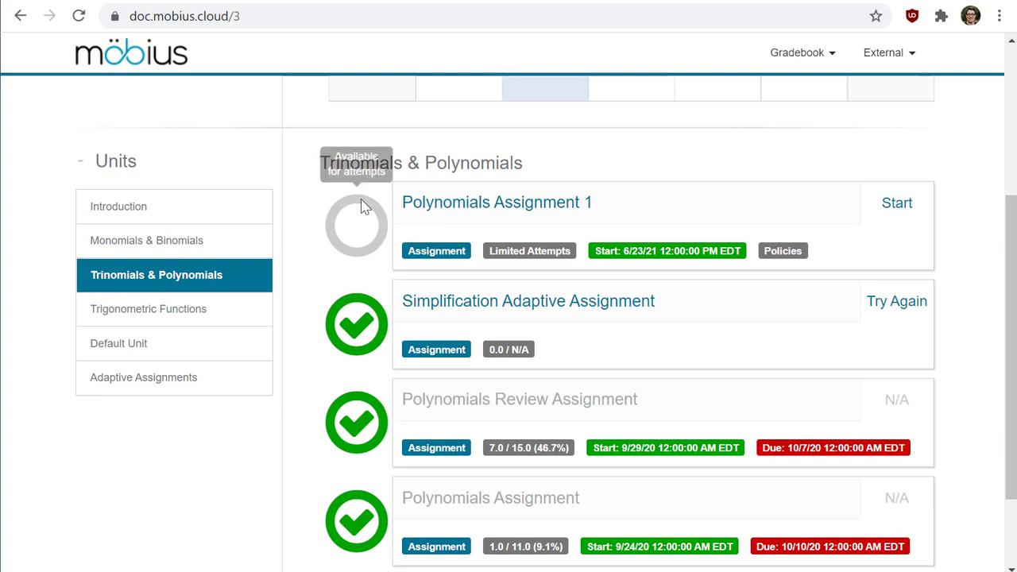
pyautogui.moveTo(369, 242)
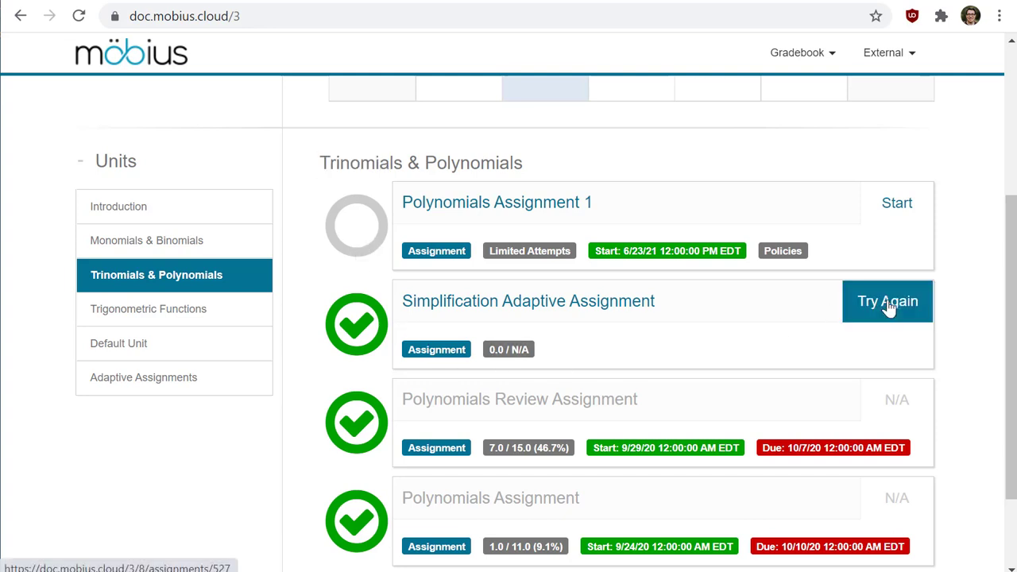
pyautogui.moveTo(787, 307)
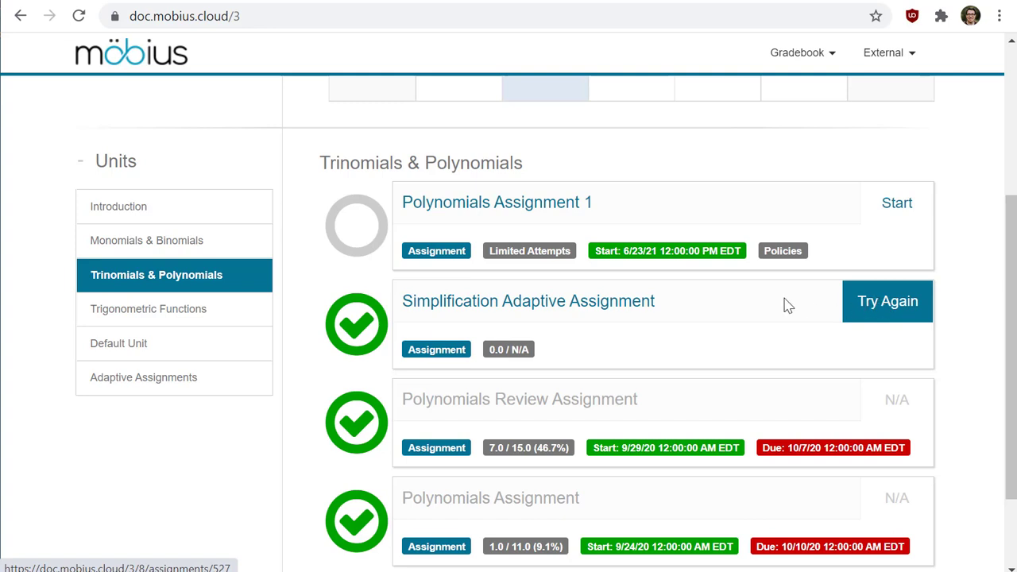
pyautogui.moveTo(356, 310)
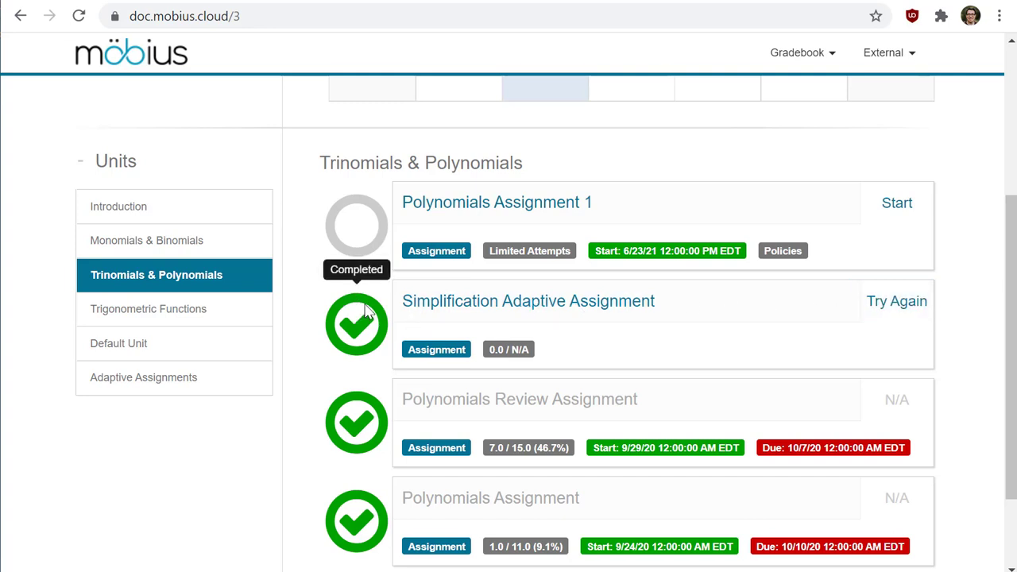
pyautogui.moveTo(518, 323)
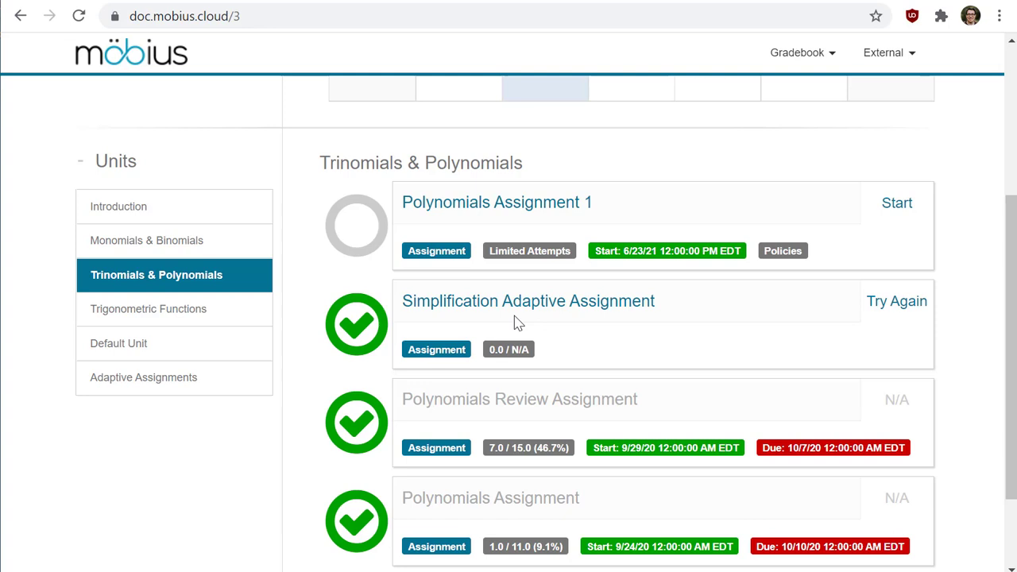
pyautogui.moveTo(724, 426)
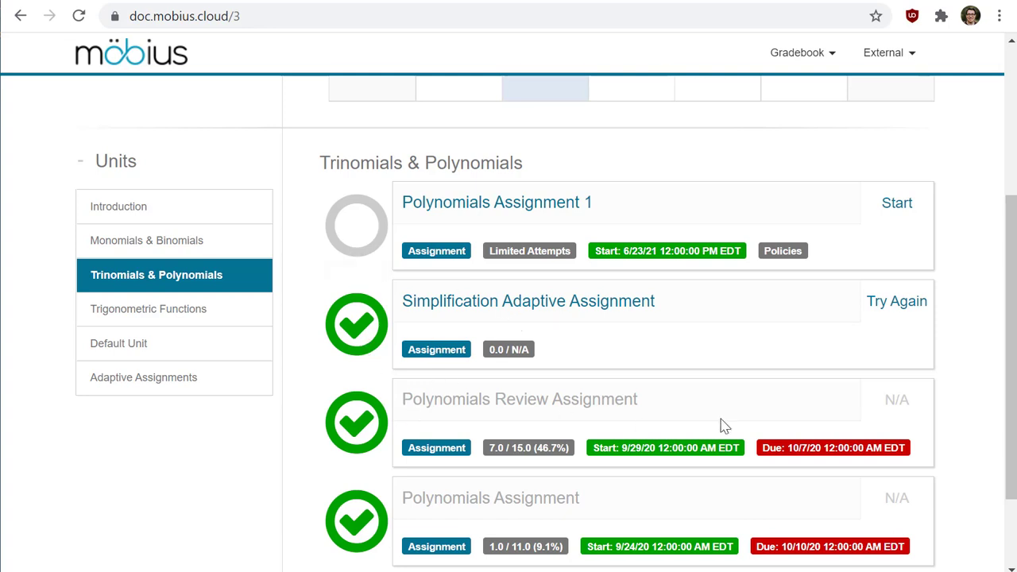
pyautogui.moveTo(569, 295)
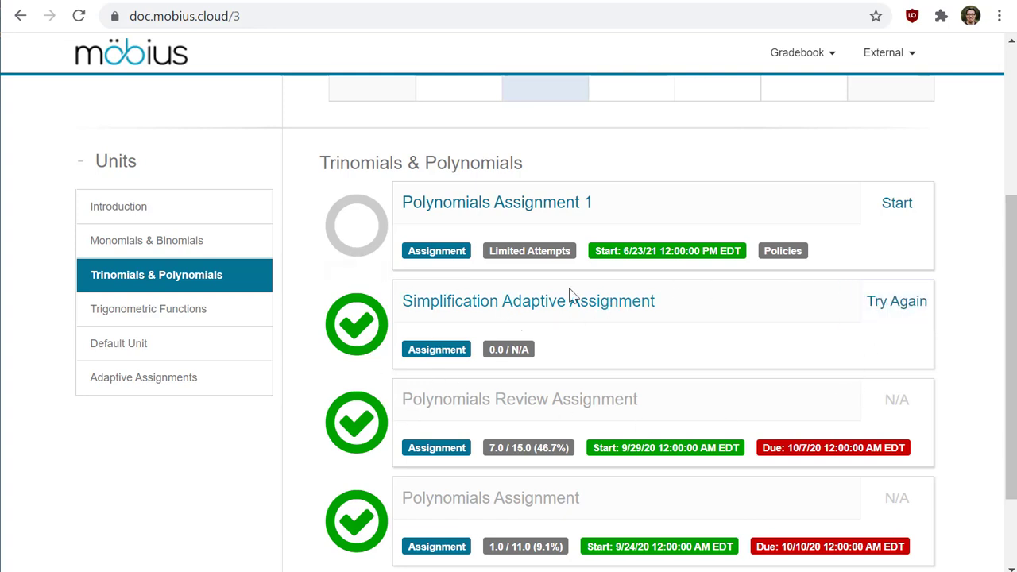
pyautogui.moveTo(569, 297)
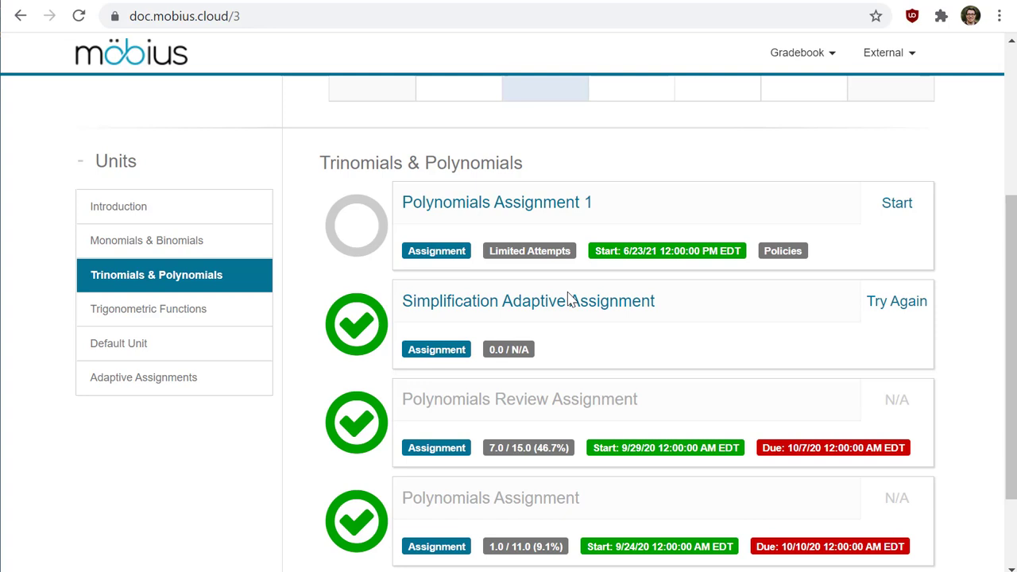
pyautogui.moveTo(666, 153)
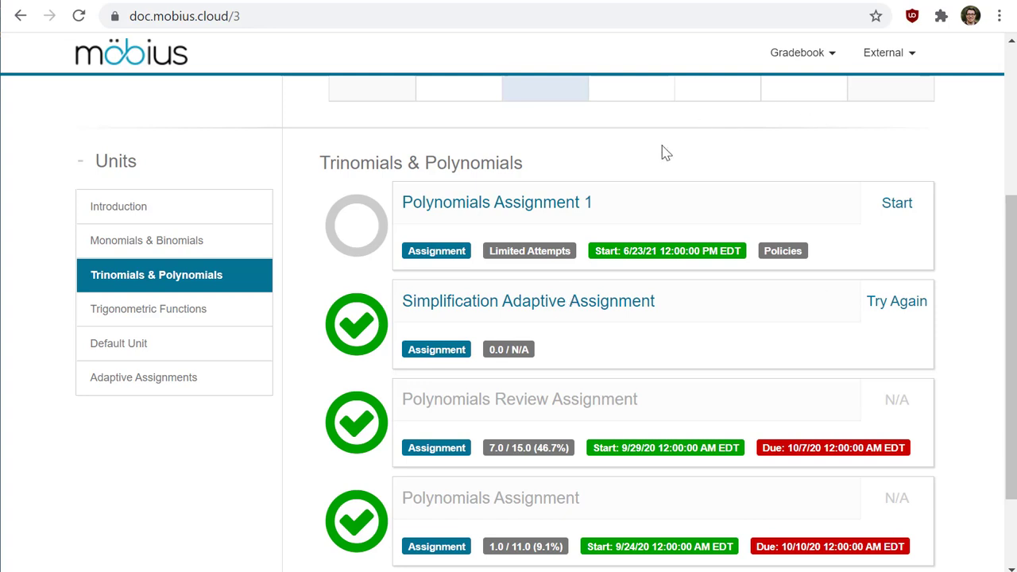
pyautogui.moveTo(741, 269)
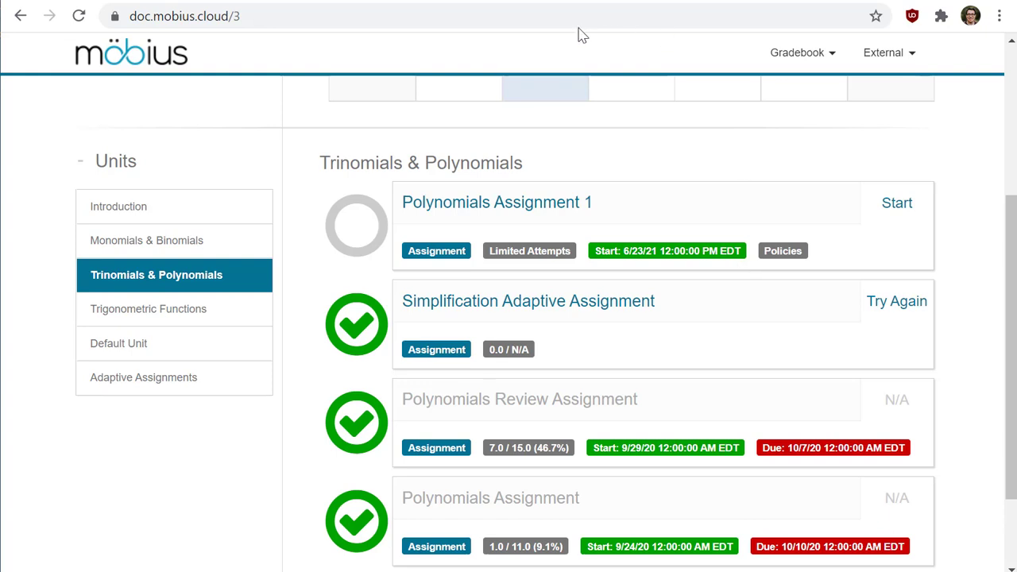
pyautogui.moveTo(454, 528)
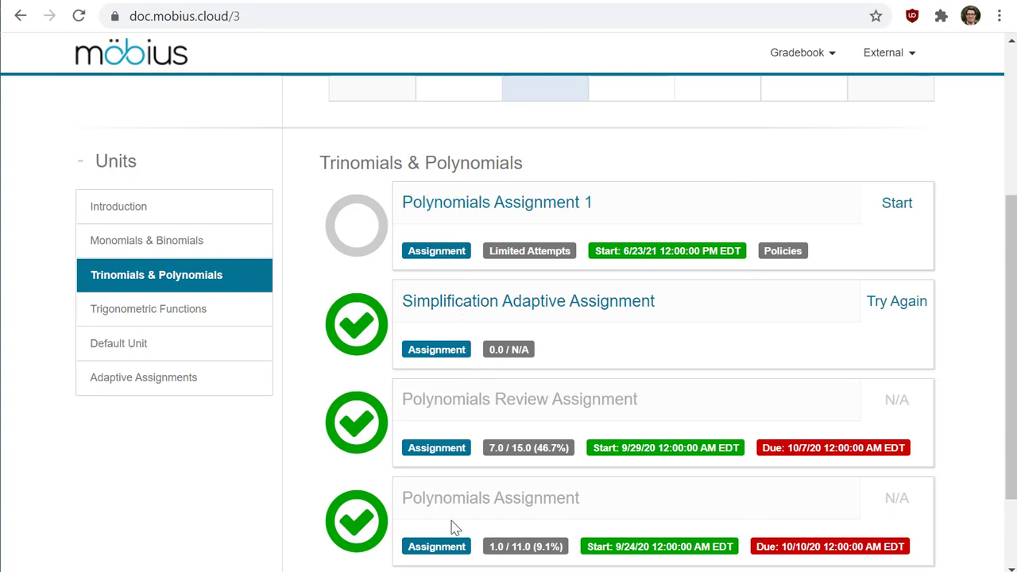
pyautogui.moveTo(502, 474)
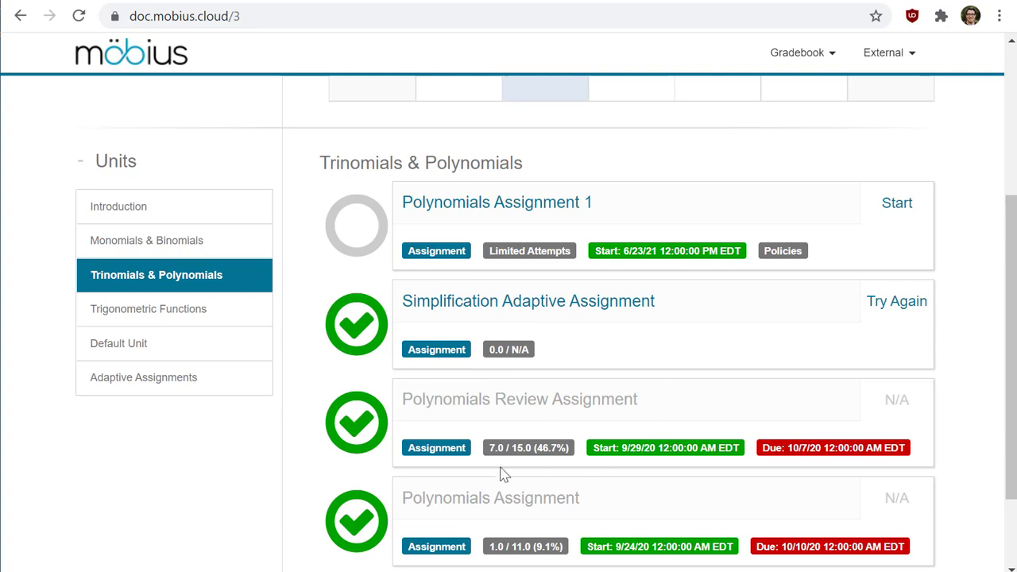
pyautogui.moveTo(652, 400)
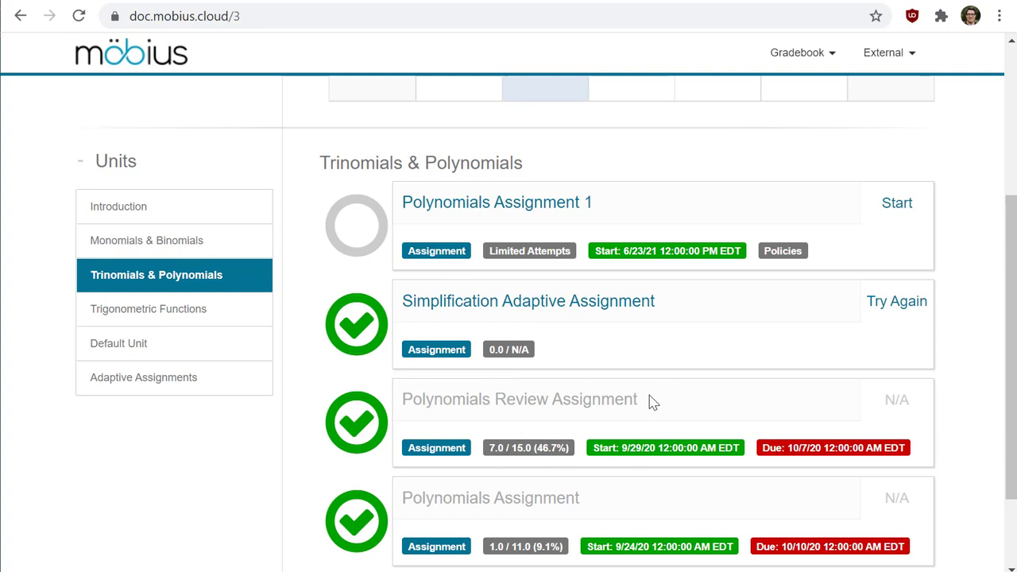
pyautogui.moveTo(582, 397)
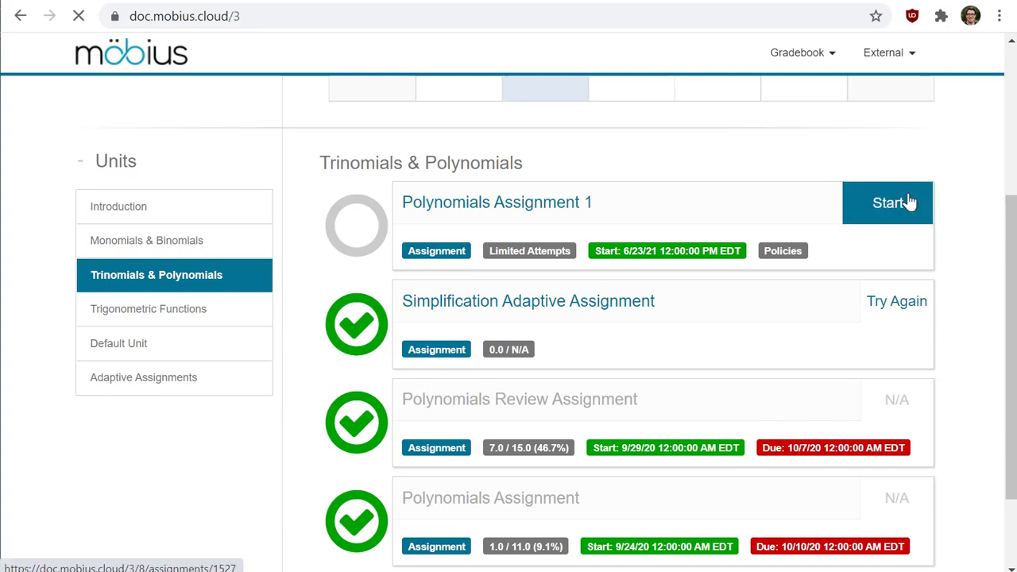
# - Start Polynomials Assignment 1 to reach its Review Policies page
pyautogui.click(887, 204)
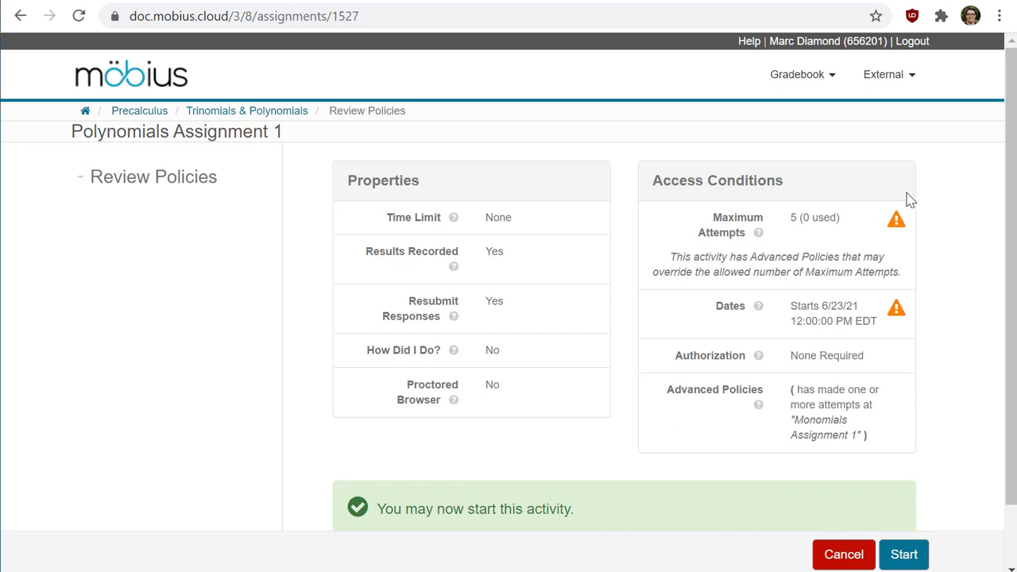
pyautogui.moveTo(596, 302)
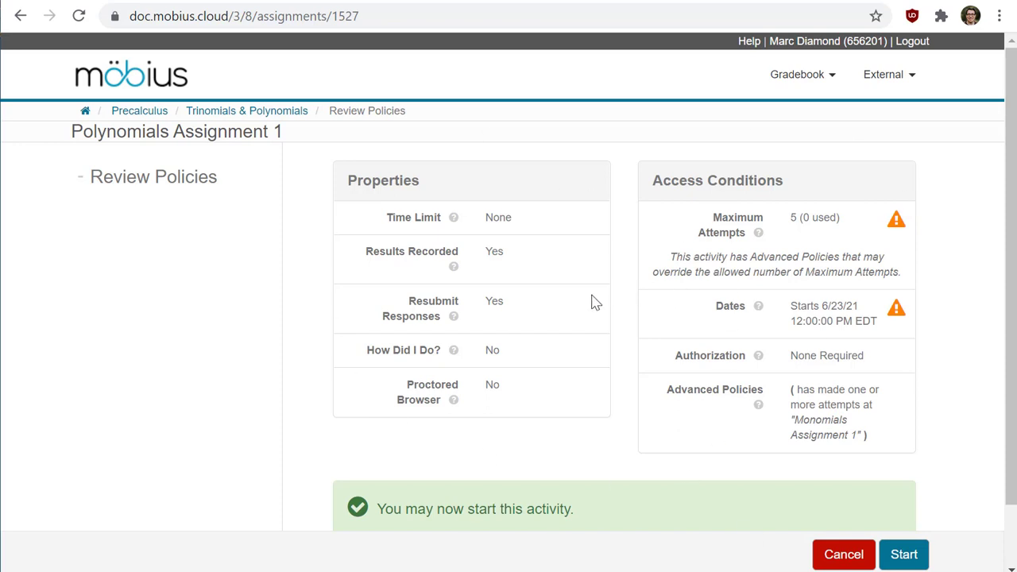
pyautogui.moveTo(546, 316)
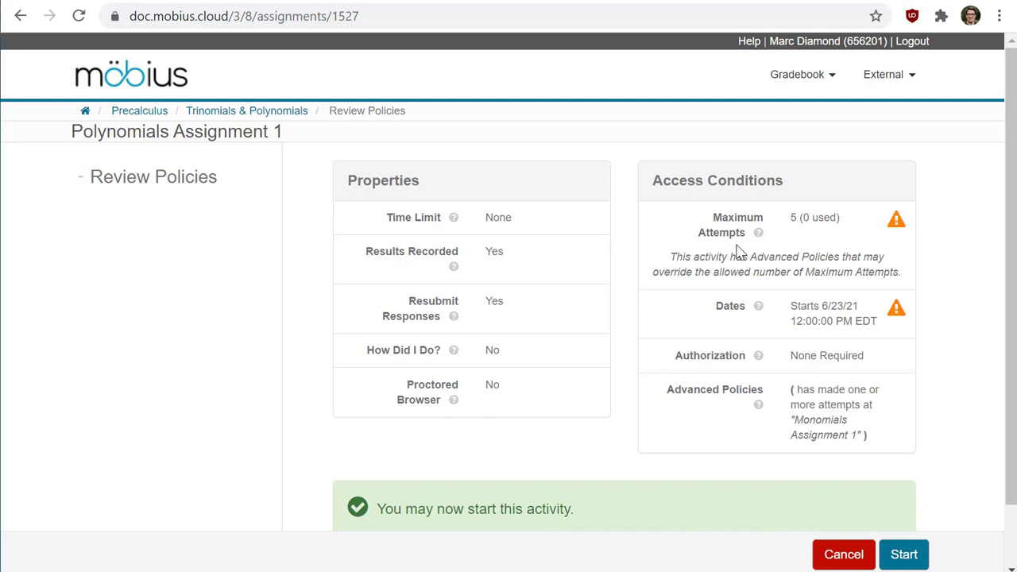
pyautogui.moveTo(909, 421)
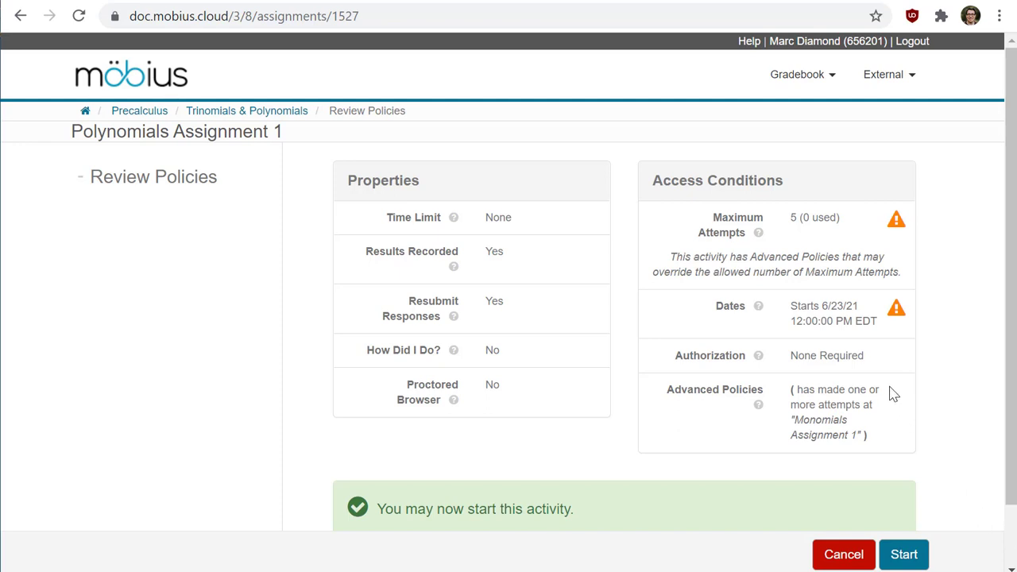
pyautogui.moveTo(347, 298)
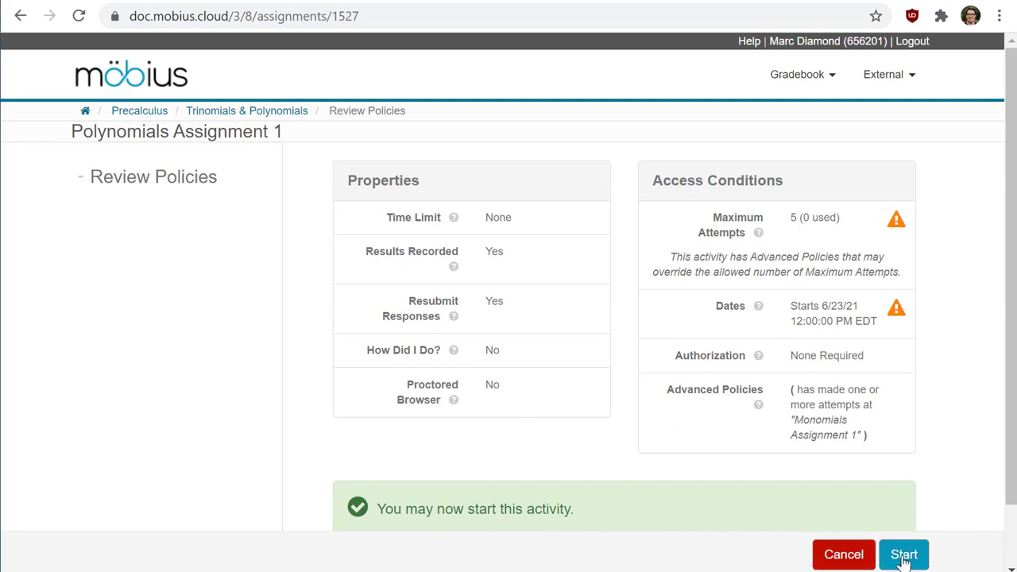
# - Begin Polynomials Assignment 1 from Review Policies, landing on Question 1
pyautogui.click(902, 553)
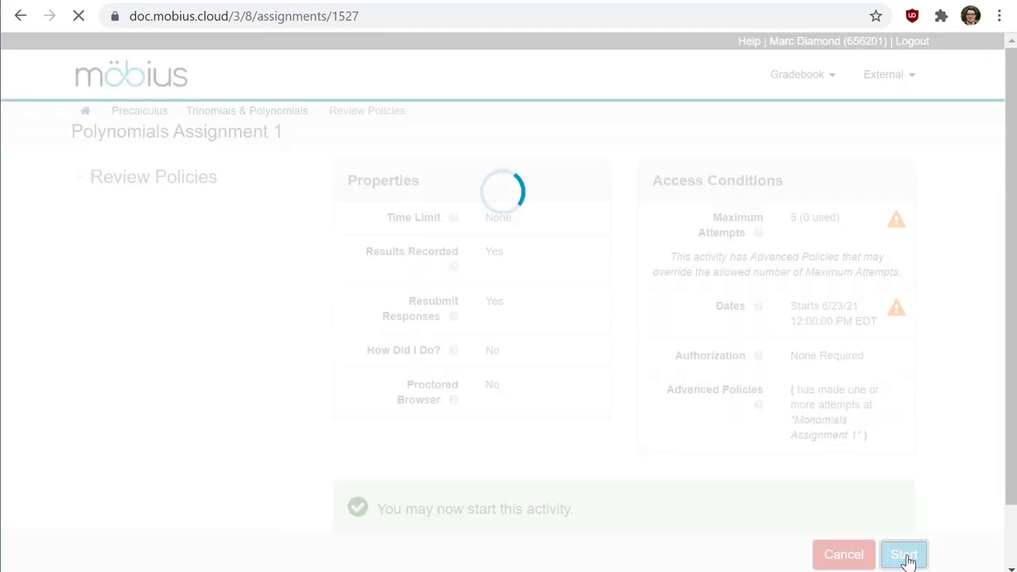
pyautogui.click(902, 553)
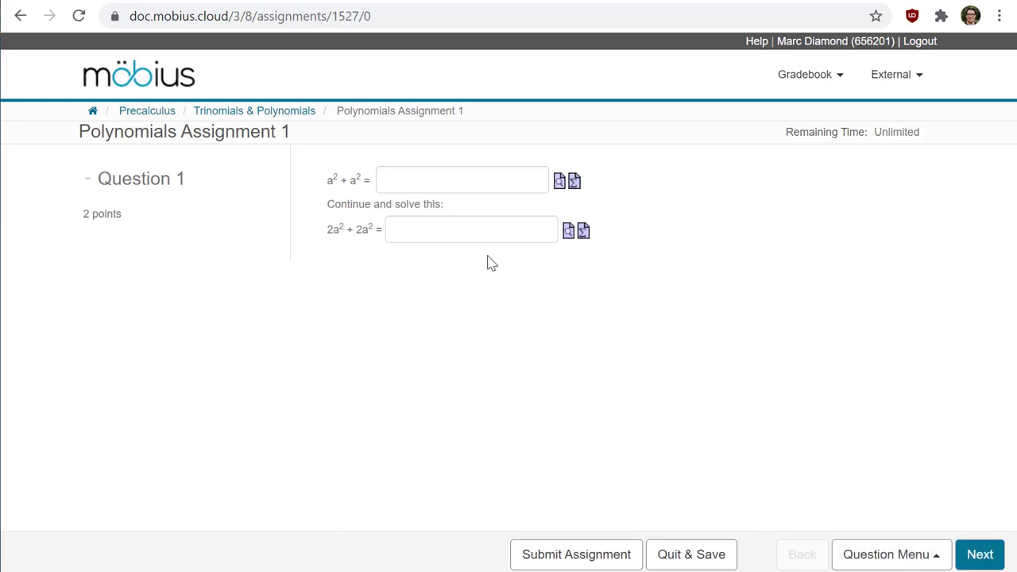
pyautogui.moveTo(512, 326)
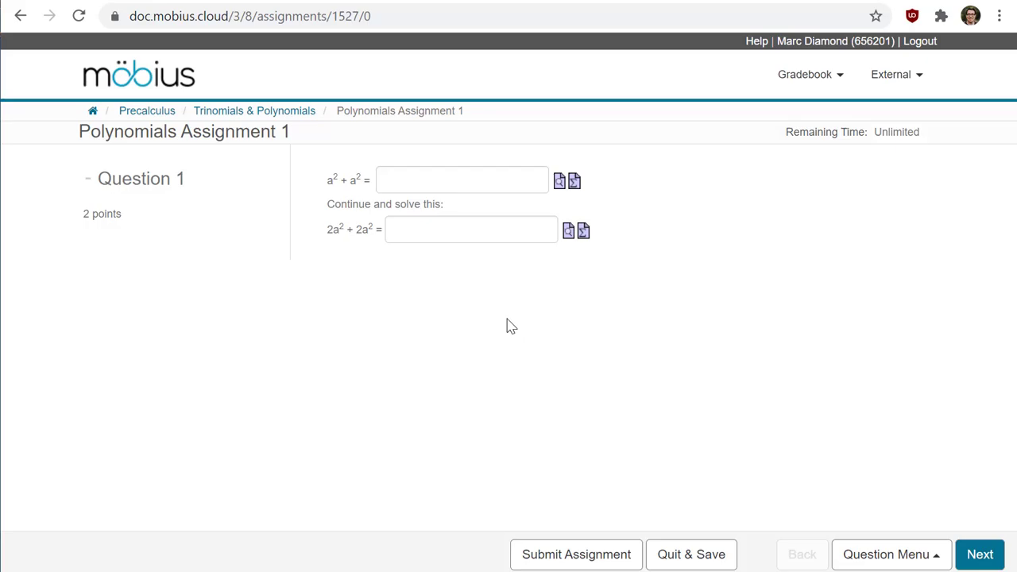